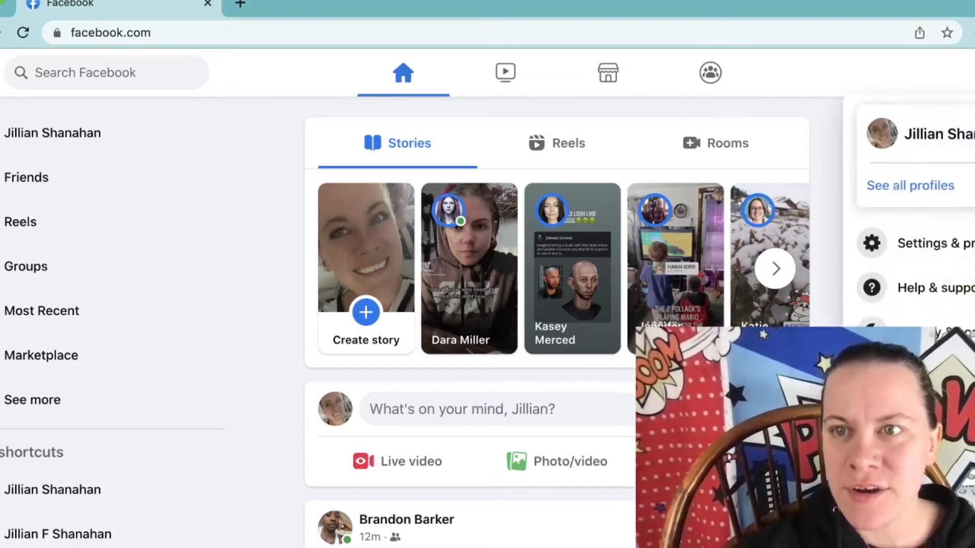
Step: Choose Settings & privacy from the account menu
click(934, 242)
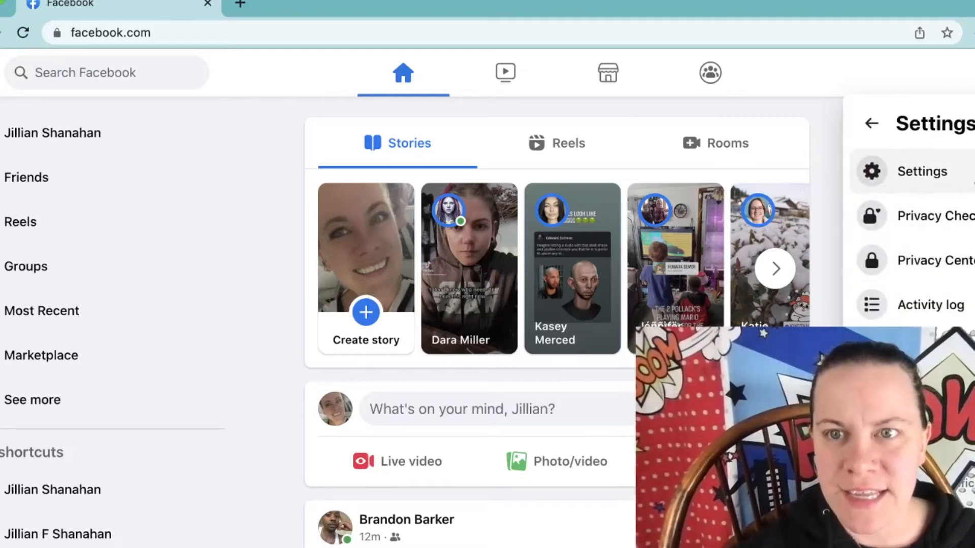
Step: Go from Settings to the Notifications page listing Comments, Tags and Reminders preferences
click(923, 171)
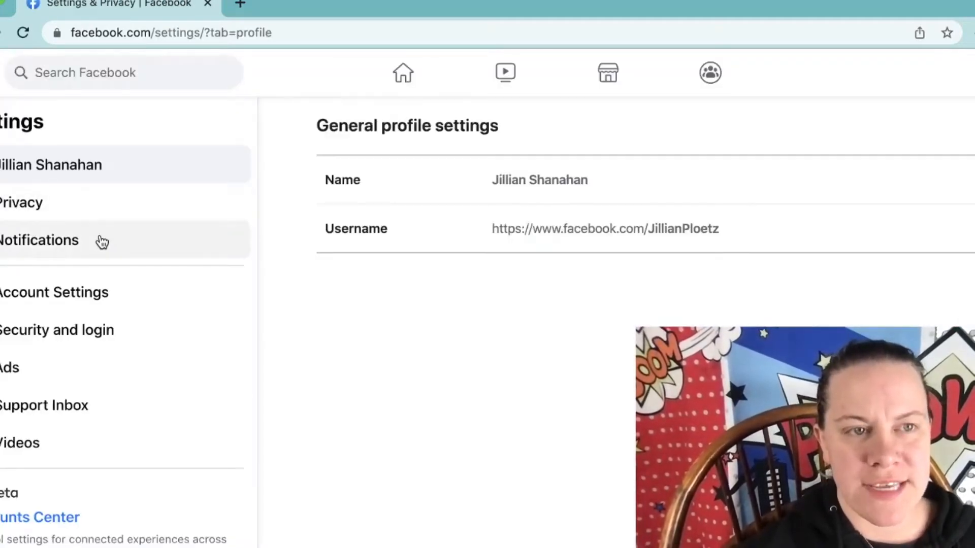
click(39, 240)
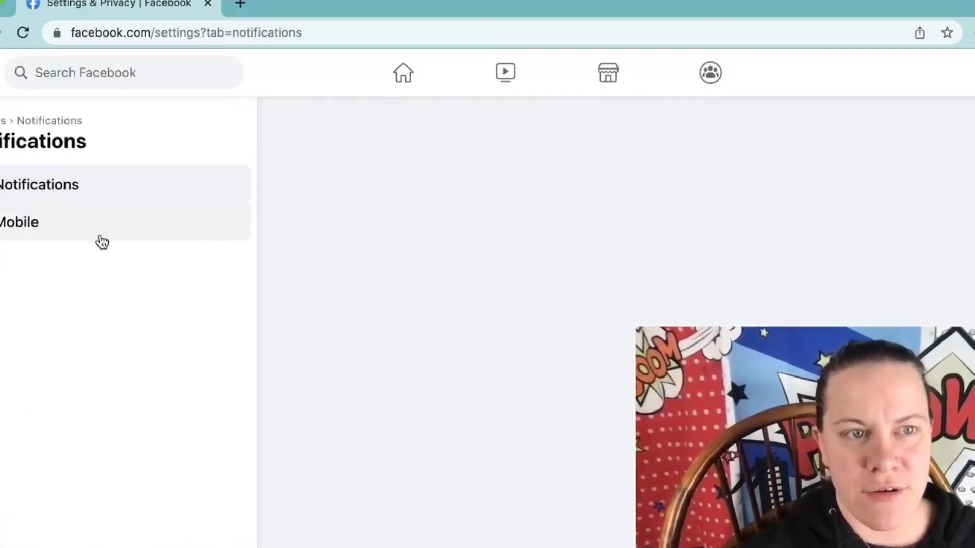
click(40, 185)
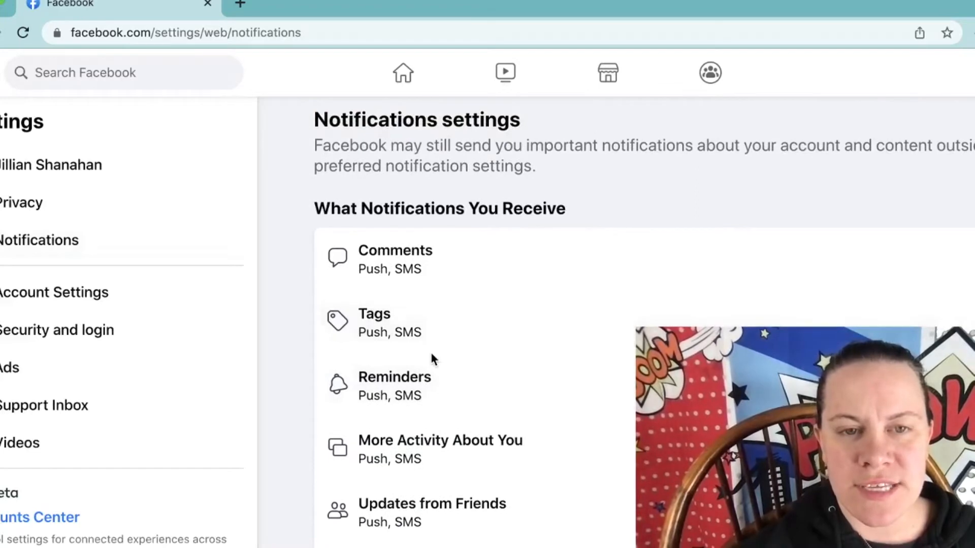
Step: Expand the Tags options and scroll to the Receive notifications for section
click(435, 323)
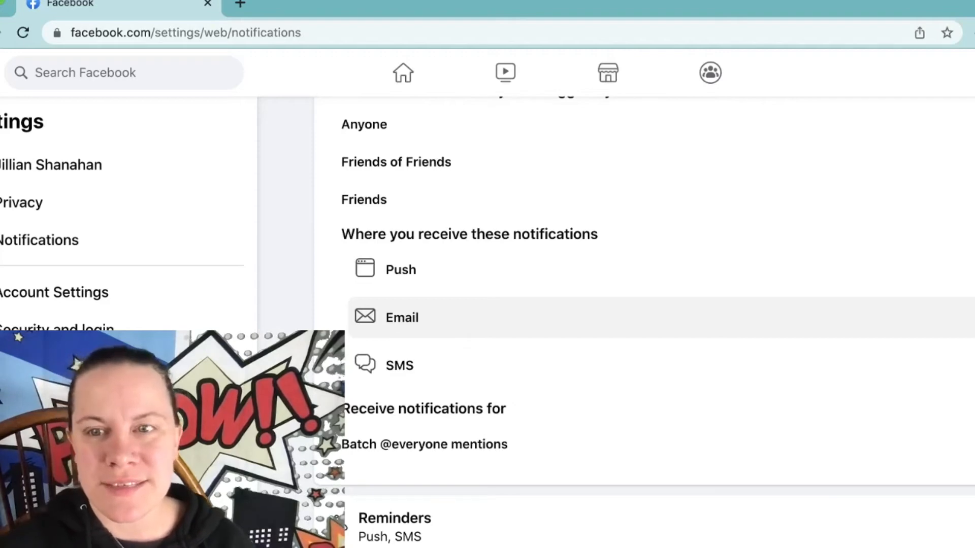
scroll(down, 3)
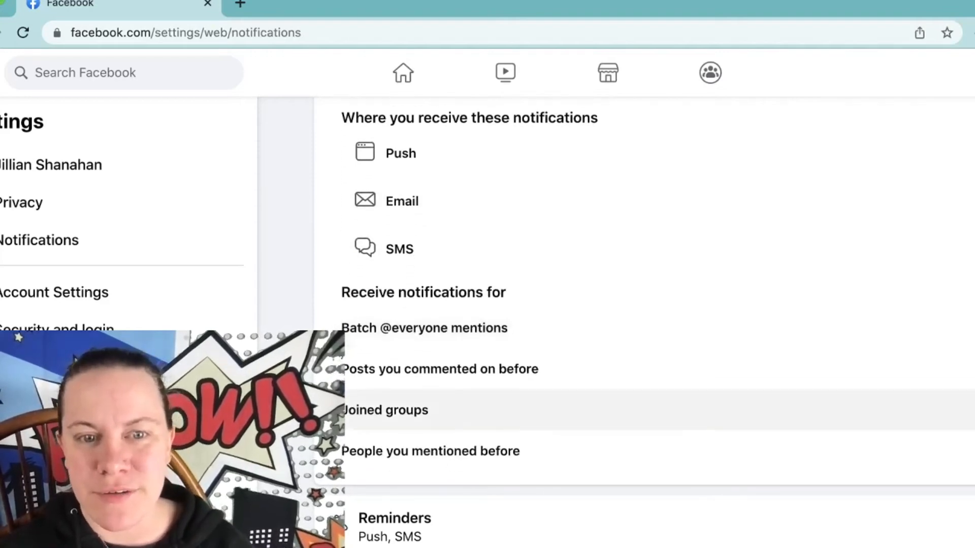